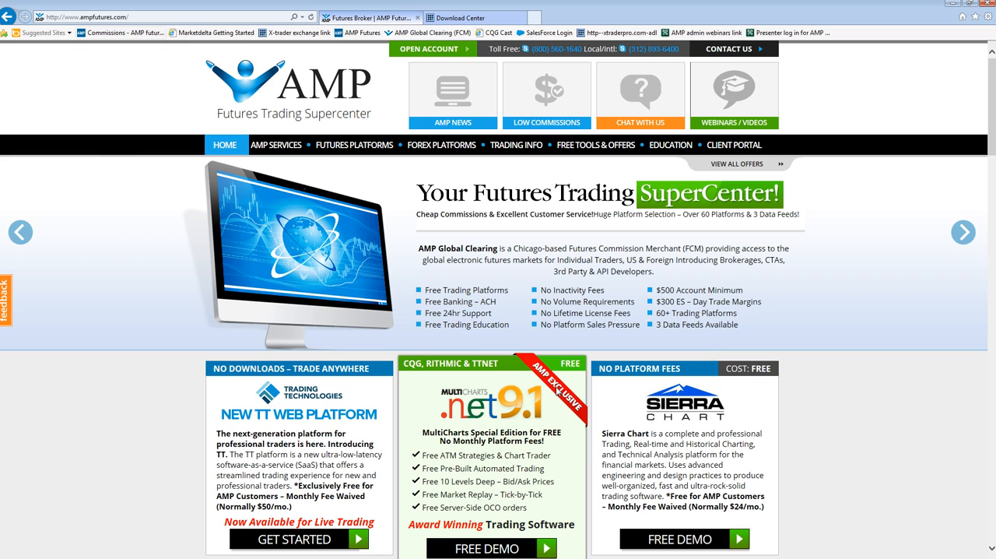
Open the FREE DEMO page under the MultiCharts .net 9.1 panel on the AMP homepage.
{"action": "scroll", "scroll_direction": "down", "scroll_amount": 3}
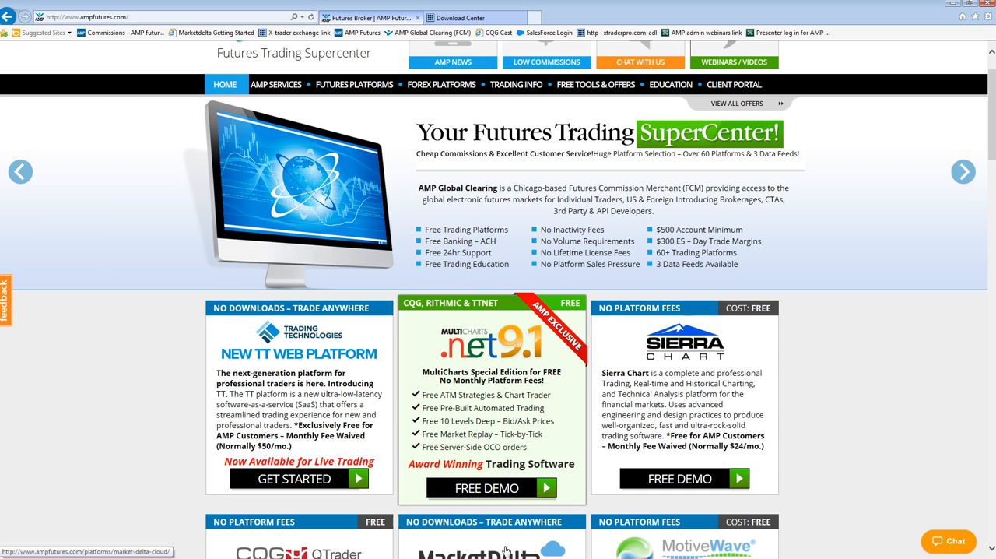
{"action": "left_click", "coordinate": [480, 488]}
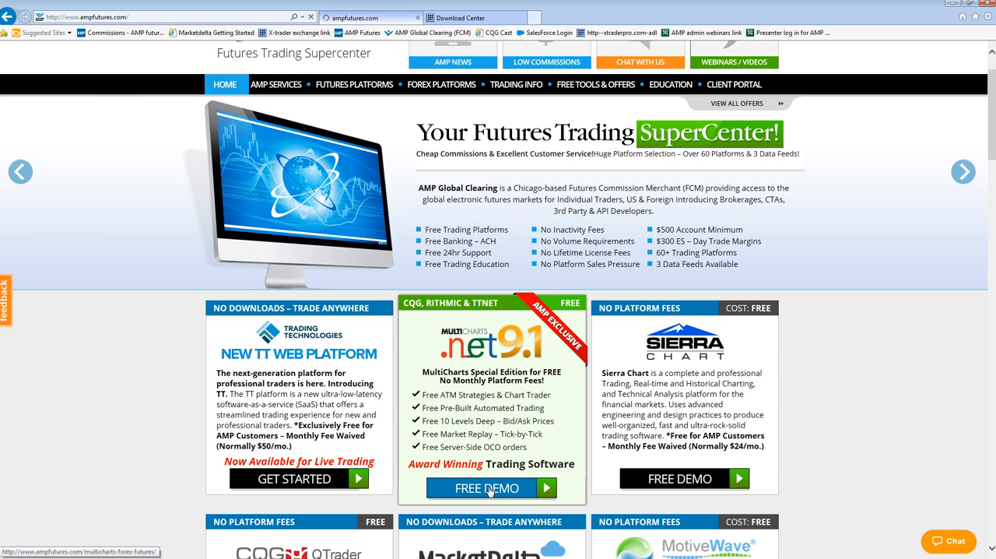
{"action": "left_click", "coordinate": [483, 488]}
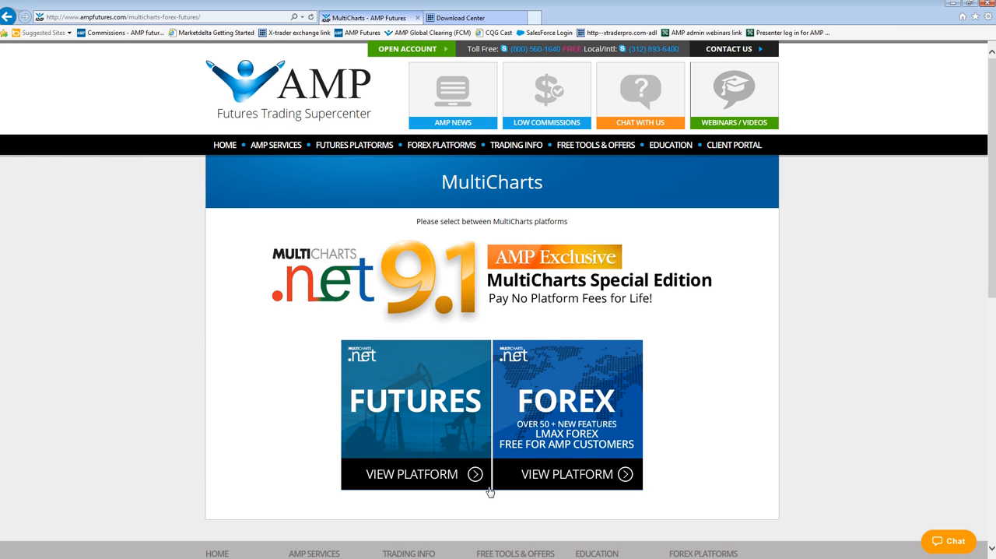
{"action": "mouse_move", "coordinate": [419, 409]}
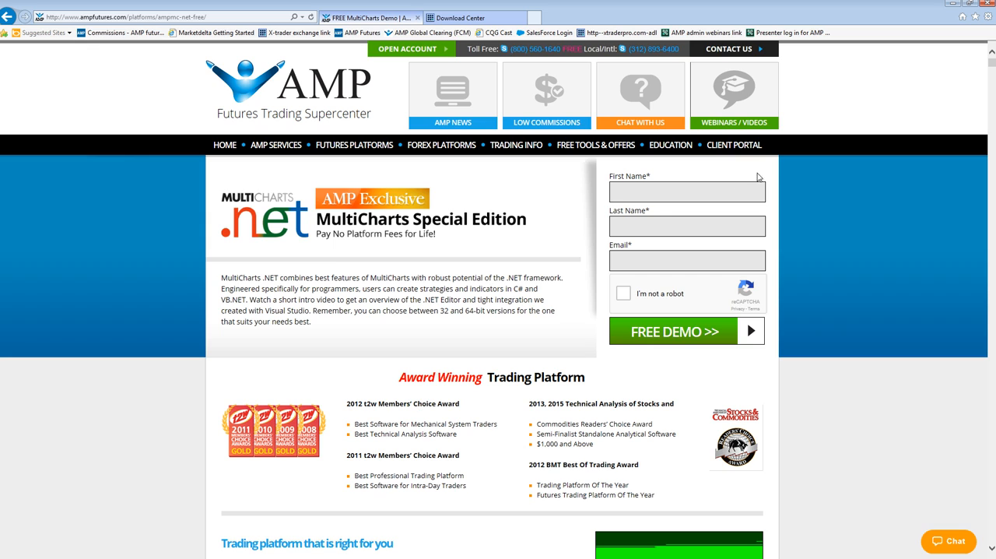
{"action": "mouse_move", "coordinate": [655, 211]}
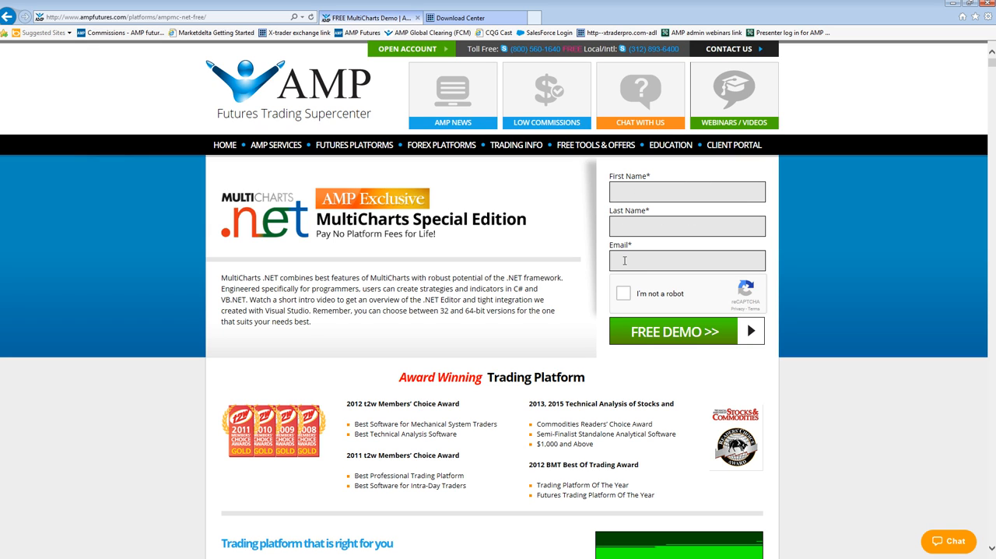
{"action": "mouse_move", "coordinate": [643, 184]}
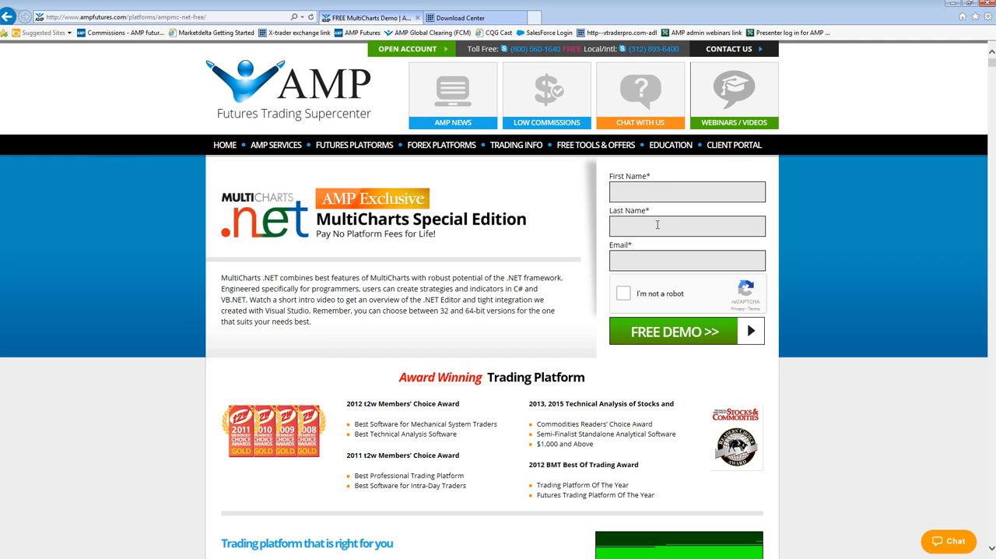
{"action": "mouse_move", "coordinate": [675, 228]}
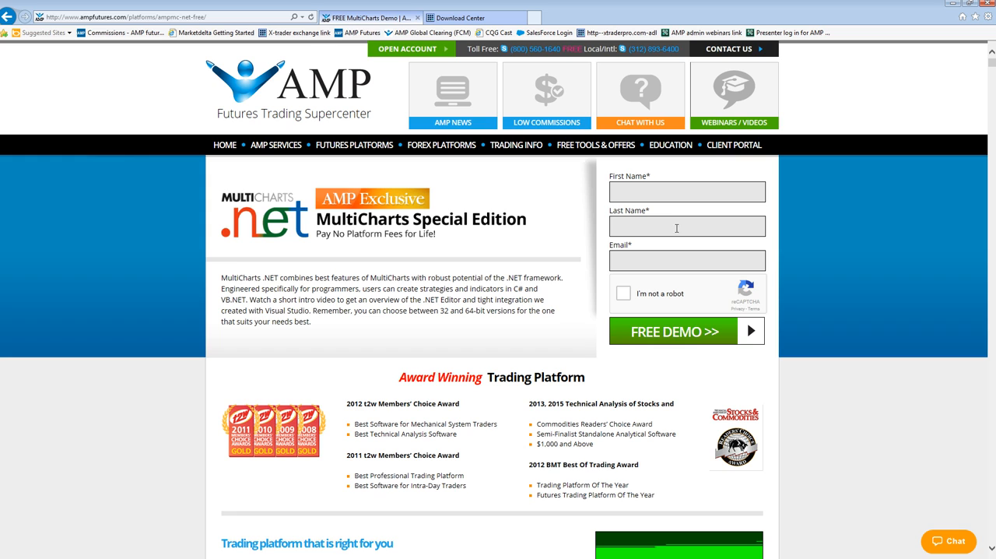
{"action": "mouse_move", "coordinate": [698, 295]}
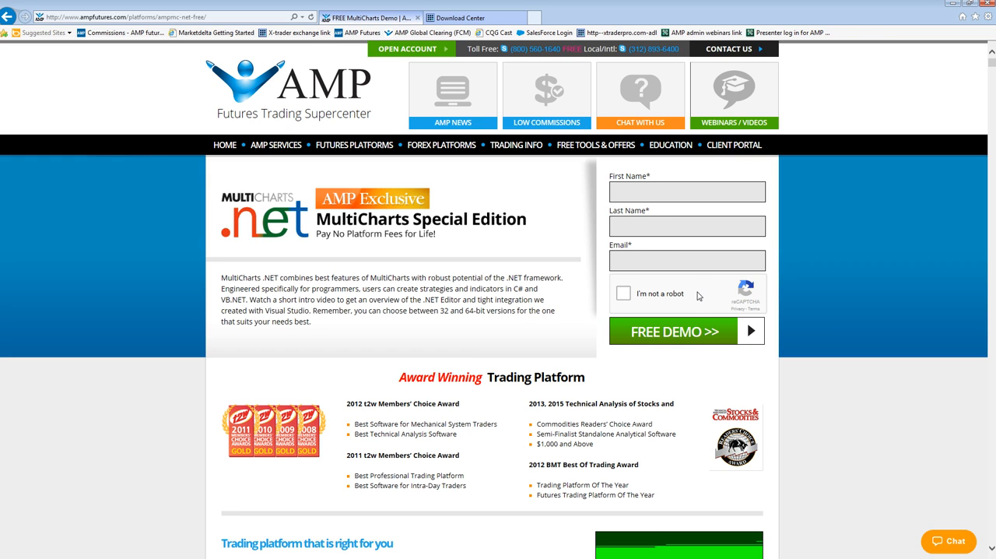
{"action": "mouse_move", "coordinate": [668, 336]}
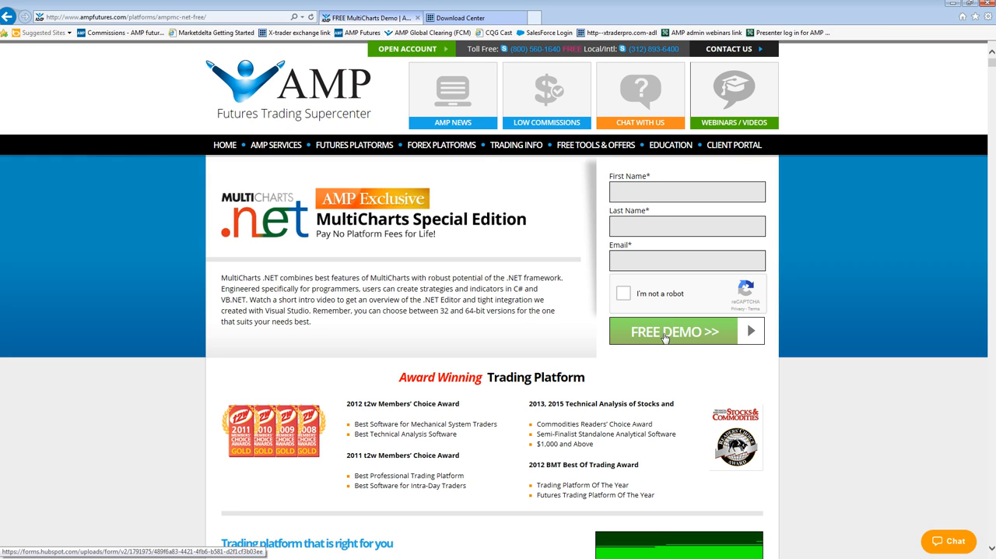
{"action": "mouse_move", "coordinate": [471, 17]}
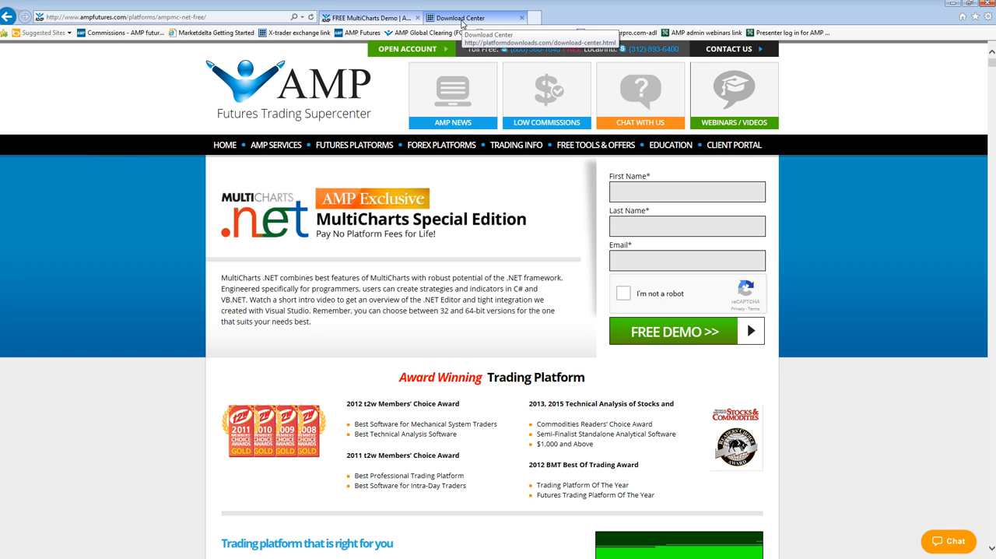
Start downloading the 64-bit NEW 9.1 installer from the Download Center.
{"action": "left_click", "coordinate": [467, 17]}
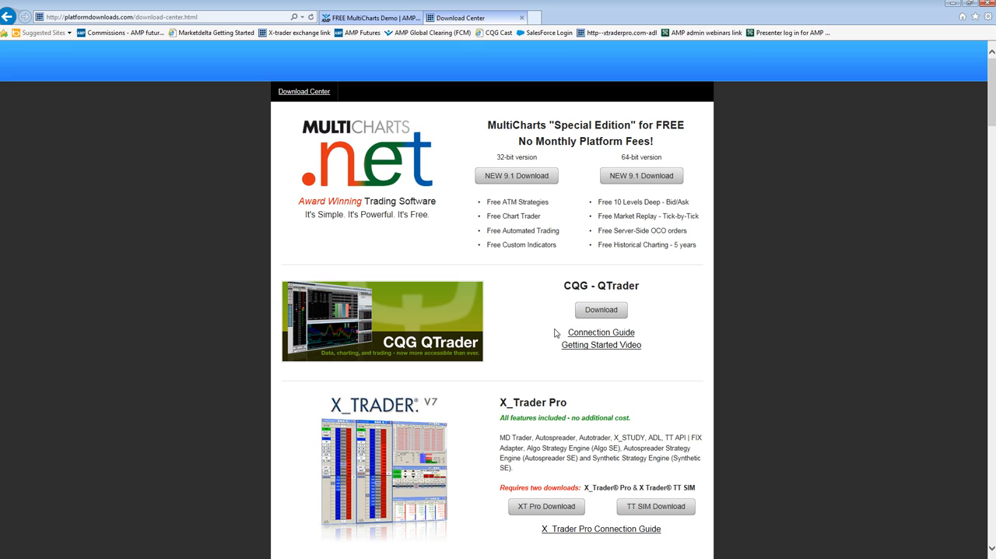
{"action": "mouse_move", "coordinate": [586, 224]}
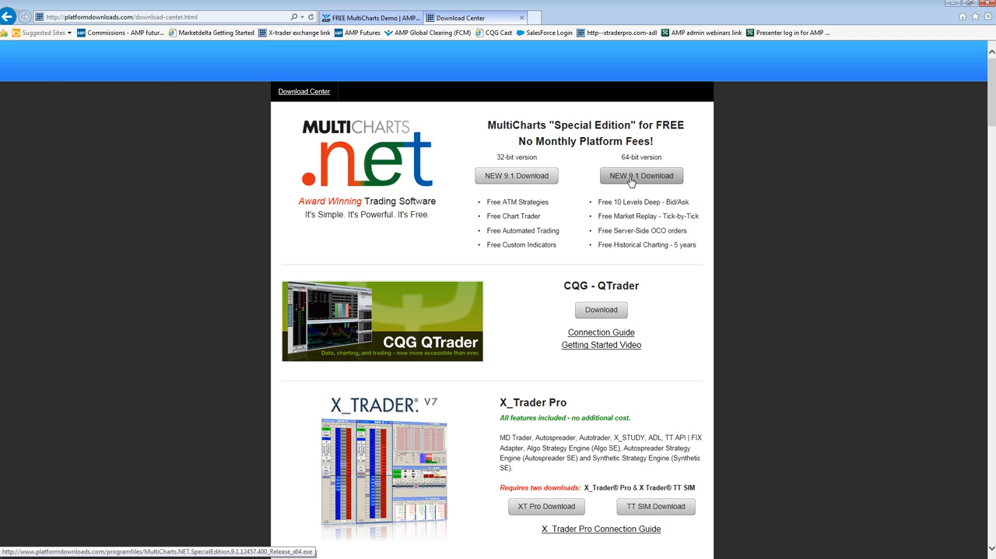
{"action": "mouse_move", "coordinate": [643, 181]}
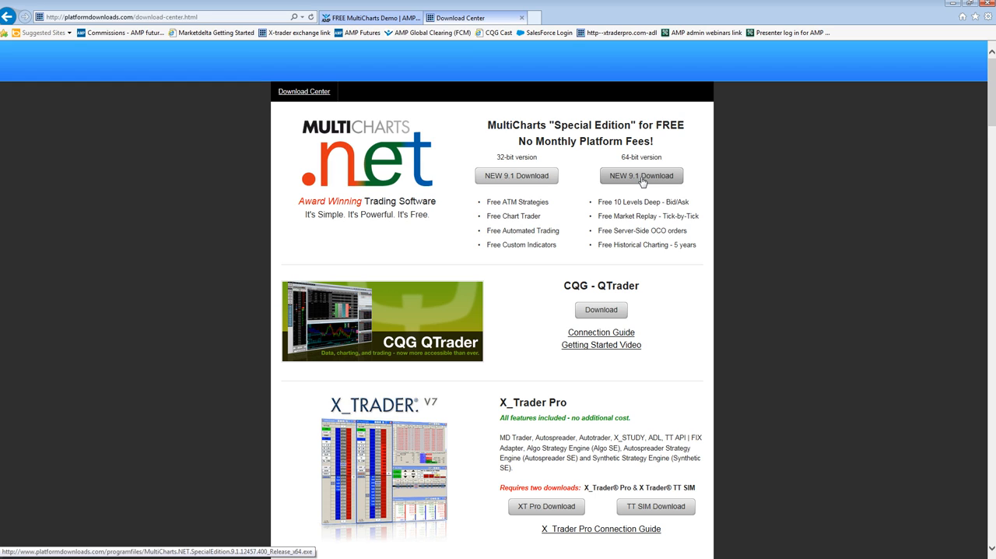
{"action": "mouse_move", "coordinate": [695, 282]}
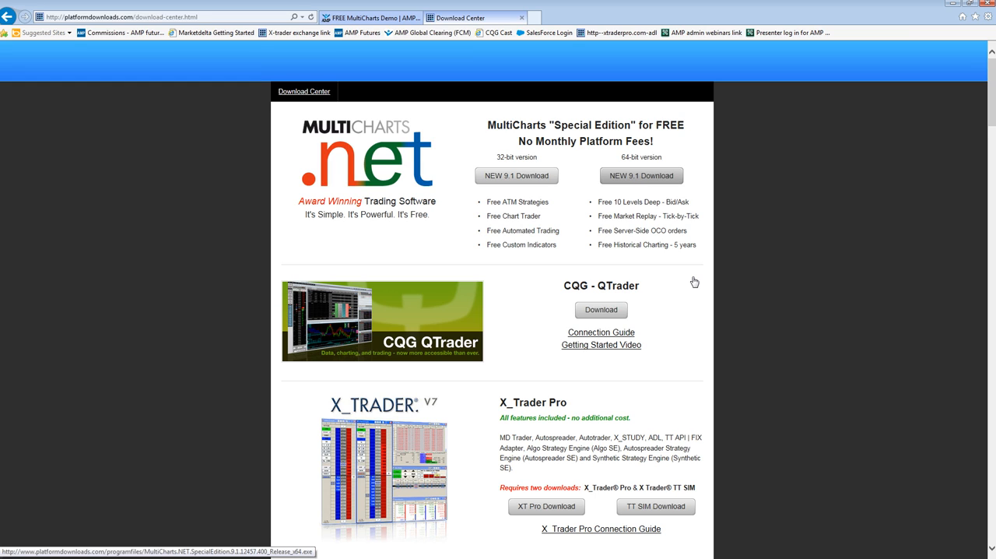
{"action": "left_click", "coordinate": [640, 175]}
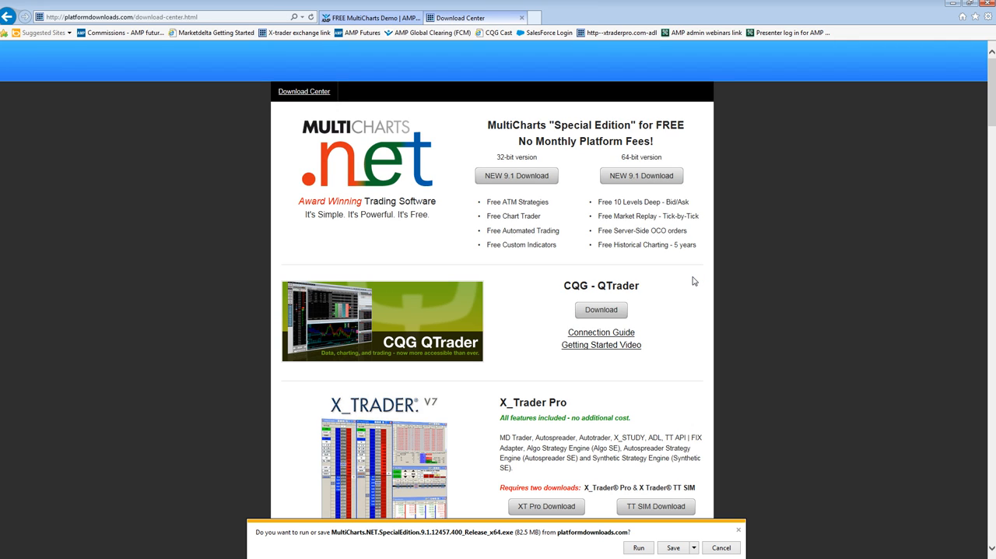
{"action": "mouse_move", "coordinate": [601, 543]}
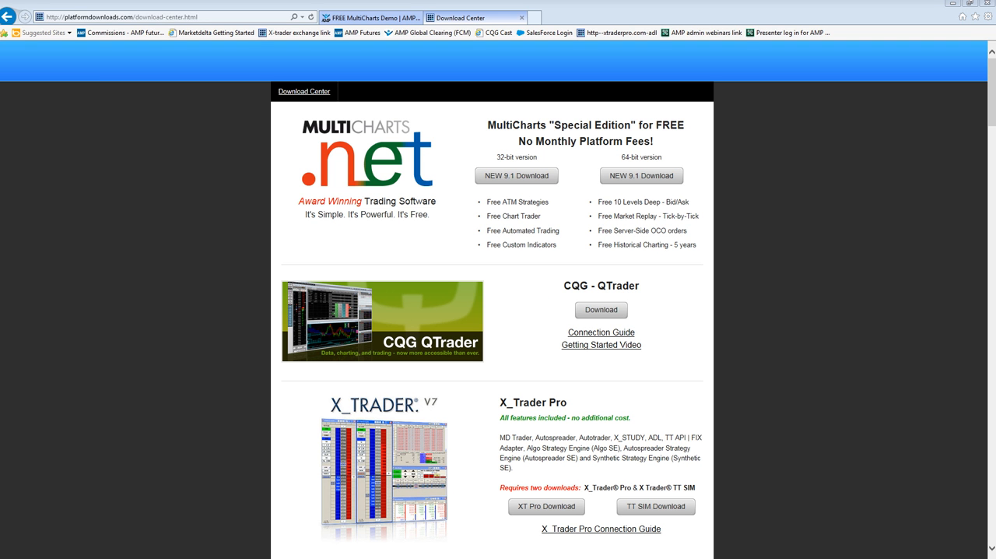
Launch the downloaded installer and install MultiCharts .NET64 Special Edition.
{"action": "left_click", "coordinate": [641, 175]}
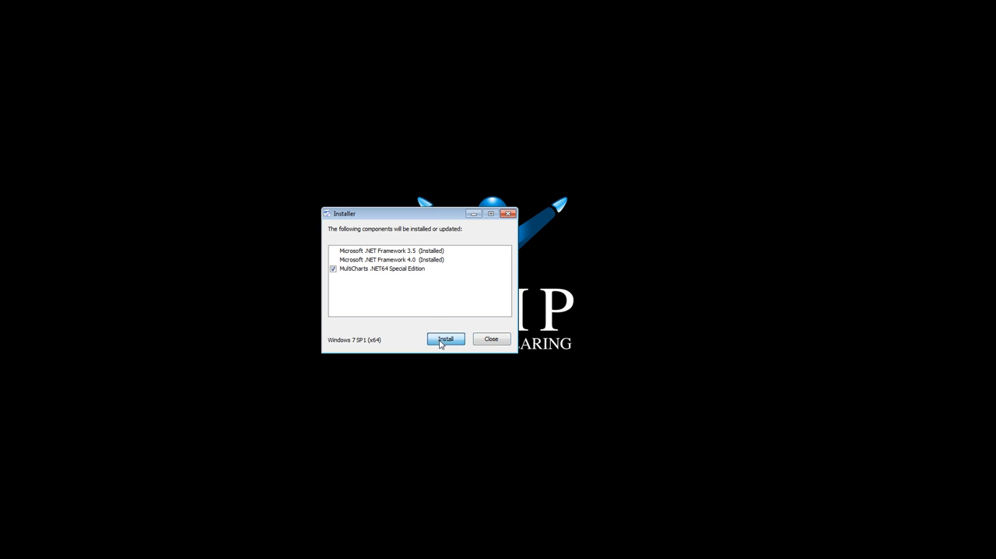
{"action": "left_click", "coordinate": [445, 339]}
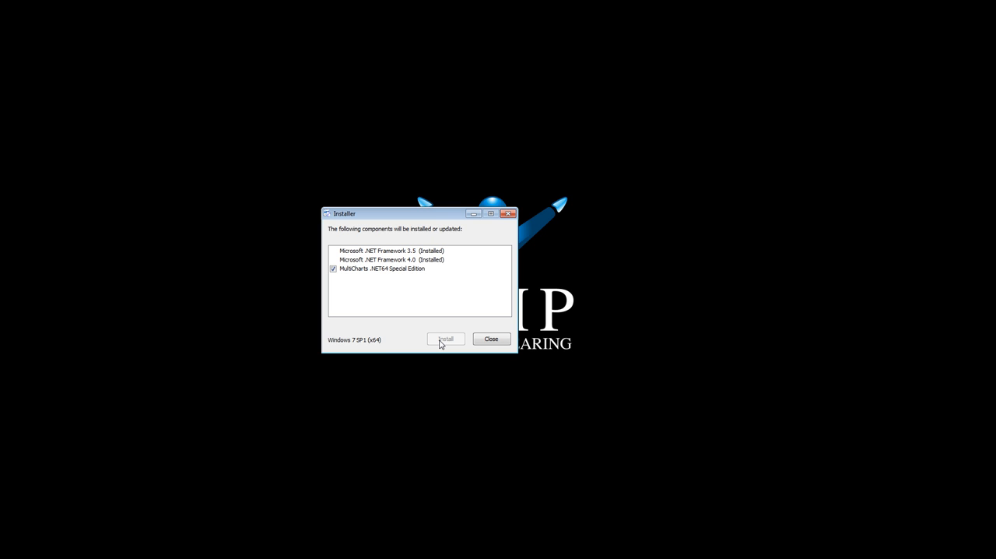
{"action": "left_click", "coordinate": [444, 339]}
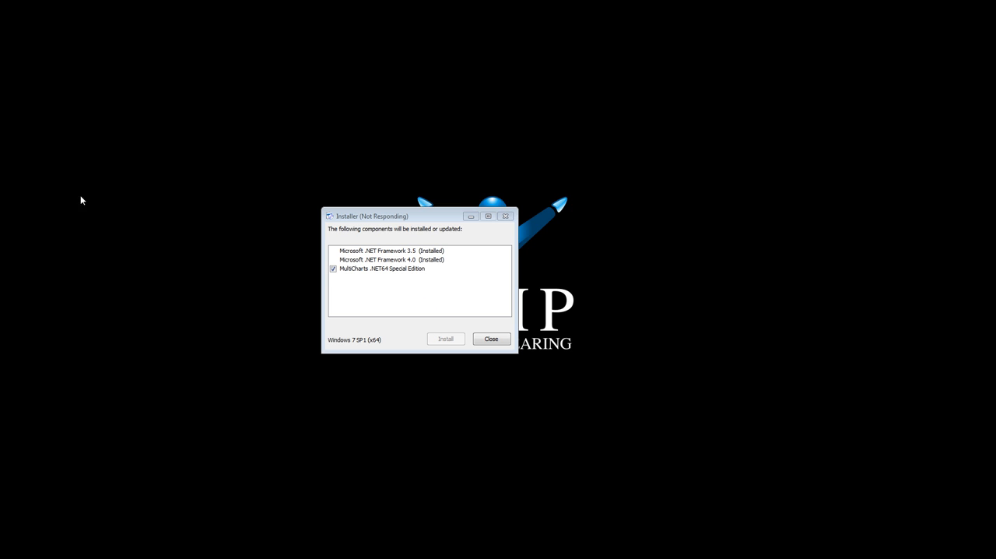
Accept the license and default folder, keeping desktop and Quick Launch shortcuts, and install.
{"action": "left_click", "coordinate": [445, 339]}
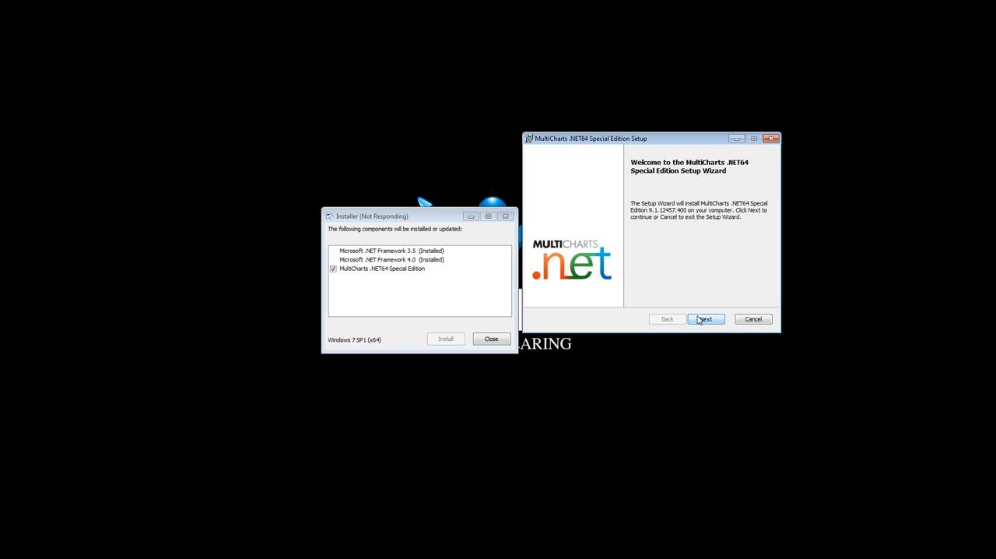
{"action": "left_click", "coordinate": [705, 320]}
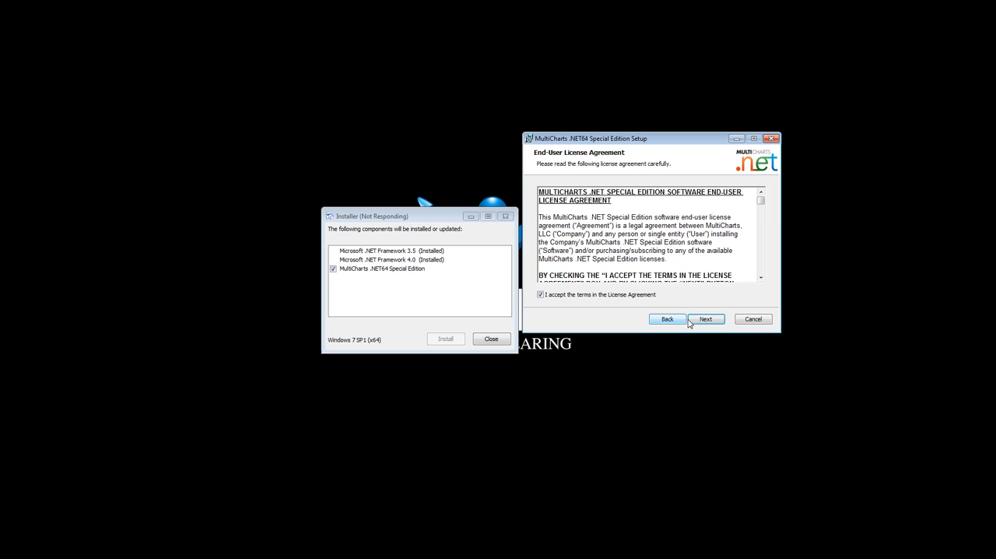
{"action": "left_click", "coordinate": [705, 319]}
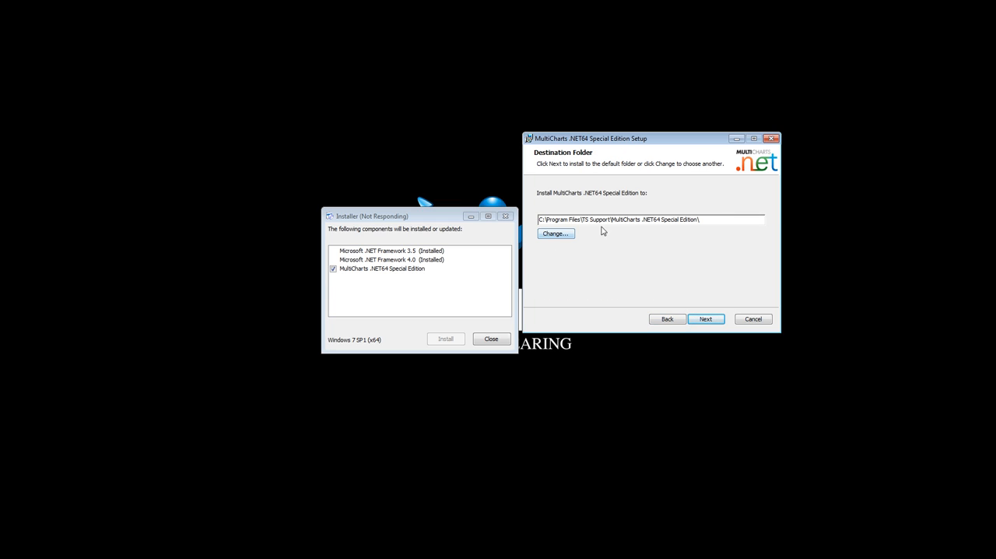
{"action": "mouse_move", "coordinate": [644, 236]}
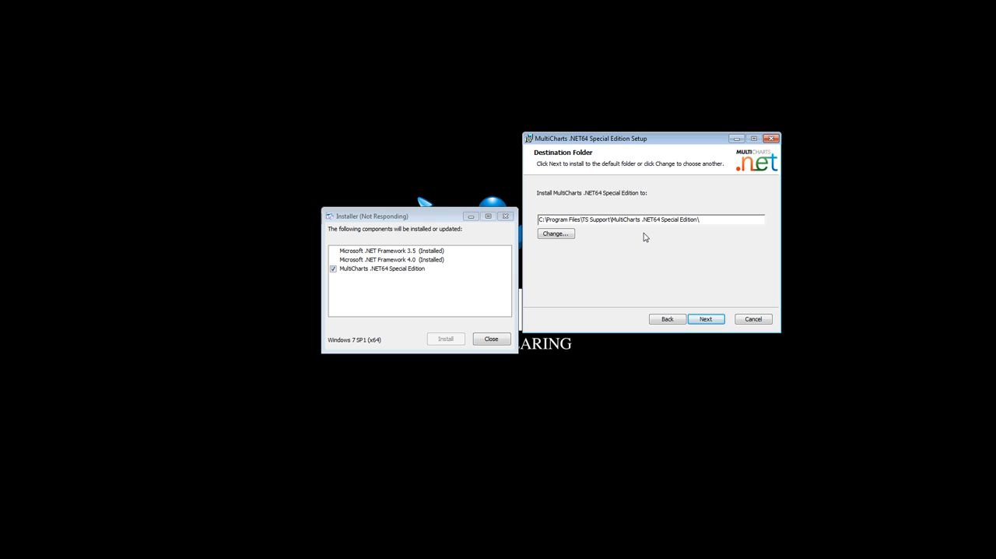
{"action": "mouse_move", "coordinate": [659, 232]}
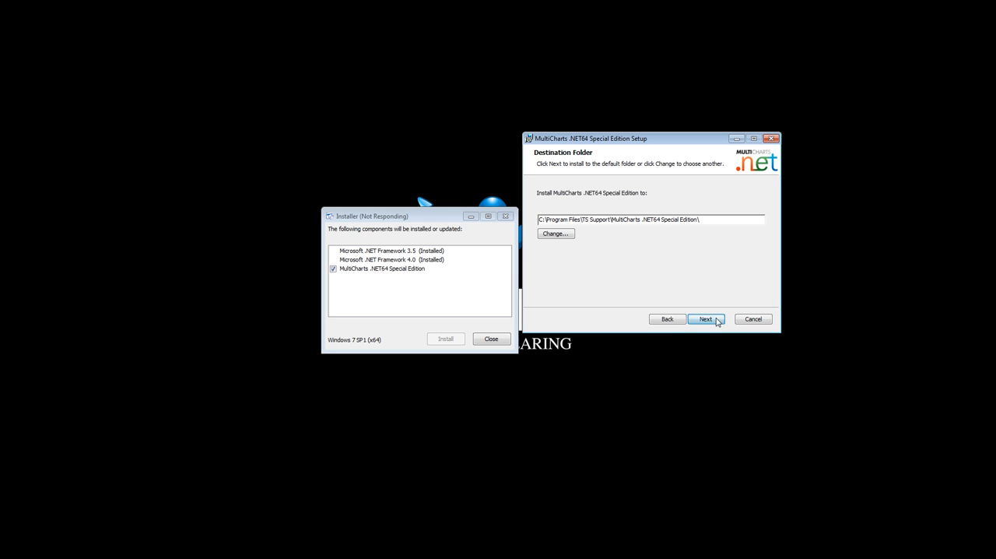
{"action": "left_click", "coordinate": [706, 319]}
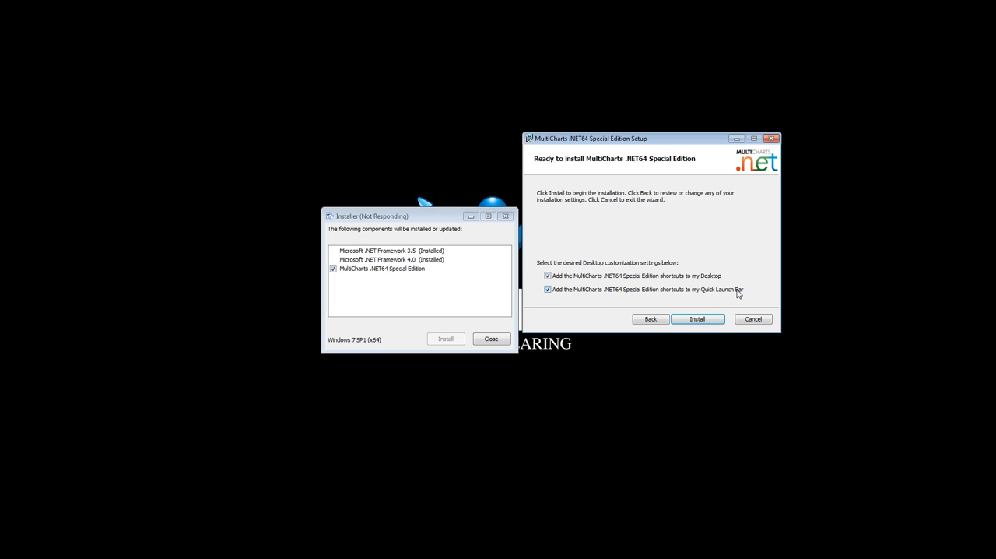
{"action": "mouse_move", "coordinate": [573, 297]}
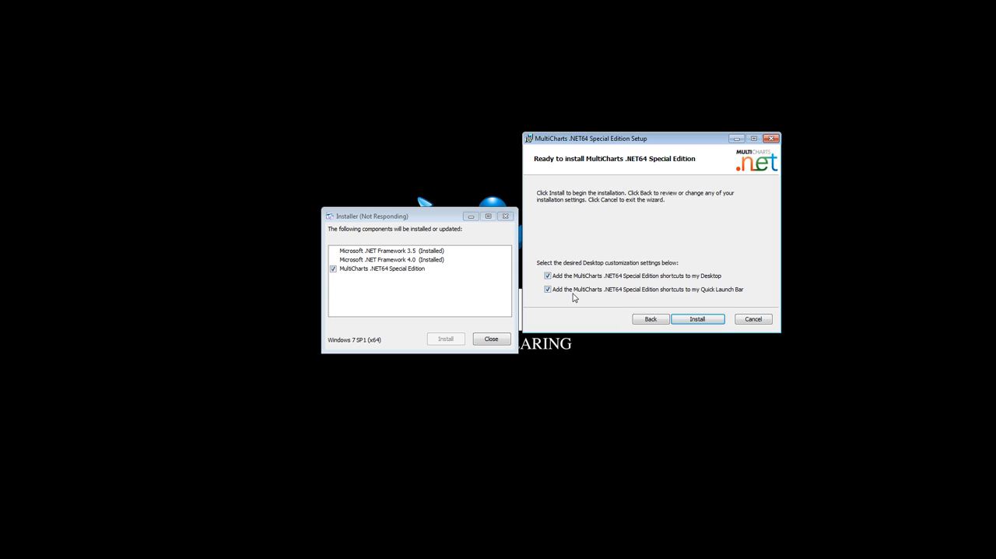
{"action": "left_click", "coordinate": [697, 319]}
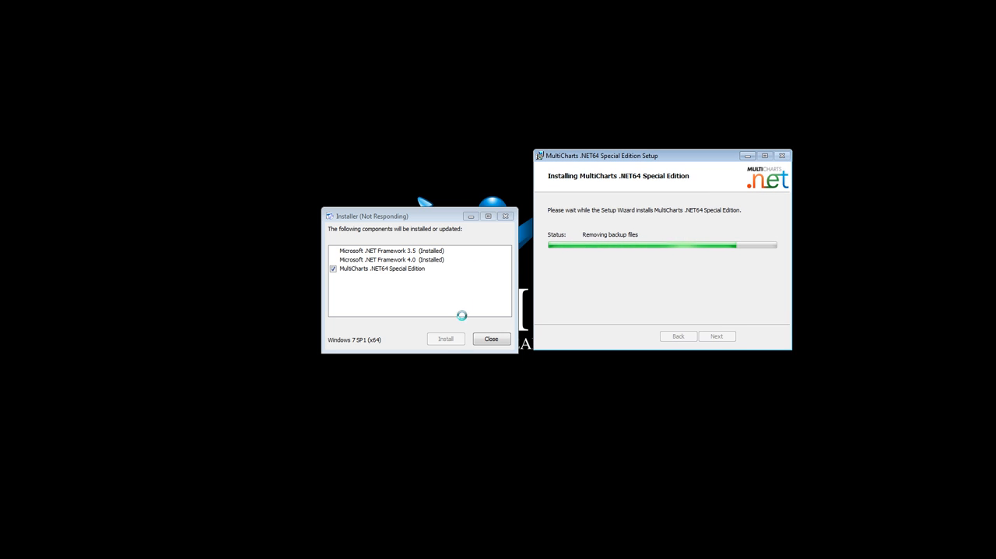
{"action": "mouse_move", "coordinate": [459, 383]}
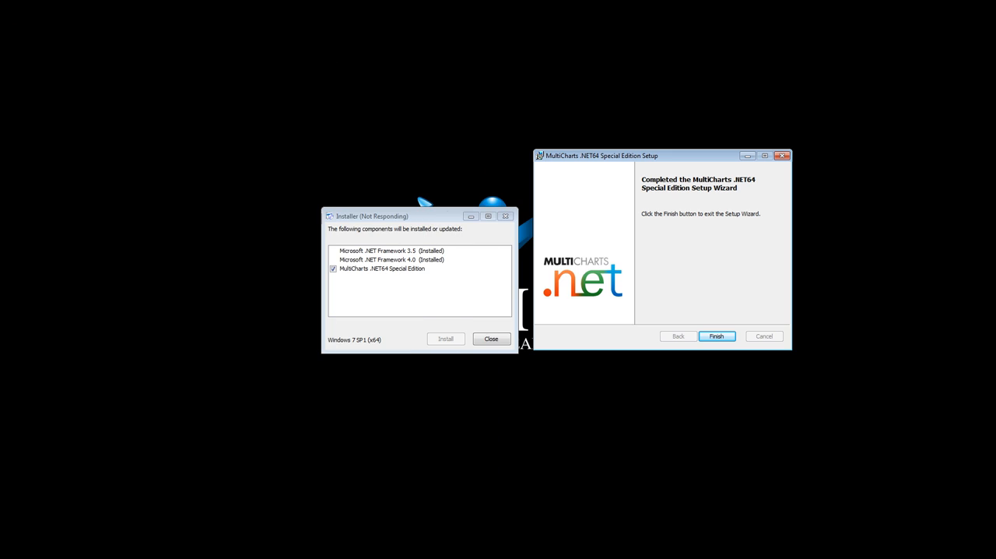
Click Finish once the MultiCharts .NET64 installation completes.
{"action": "left_click", "coordinate": [716, 335]}
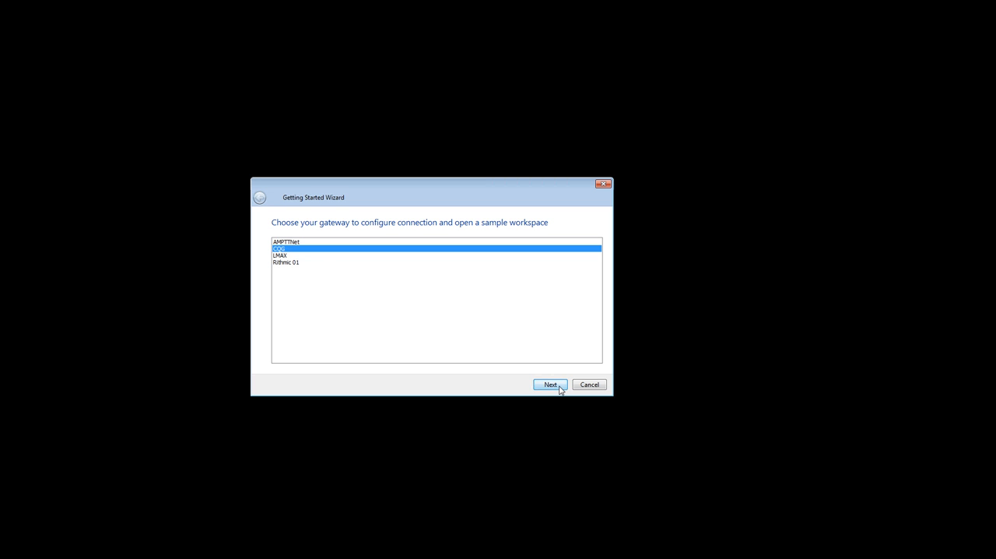
Select CQG in the Getting Started Wizard gateway list and continue.
{"action": "left_click", "coordinate": [550, 384]}
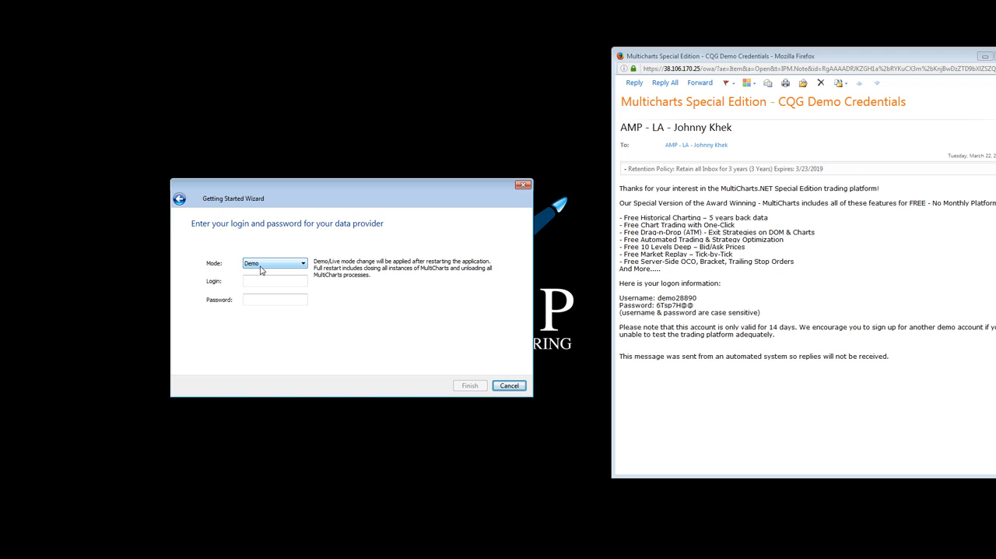
Set the connection mode to Demo.
{"action": "left_click", "coordinate": [274, 263]}
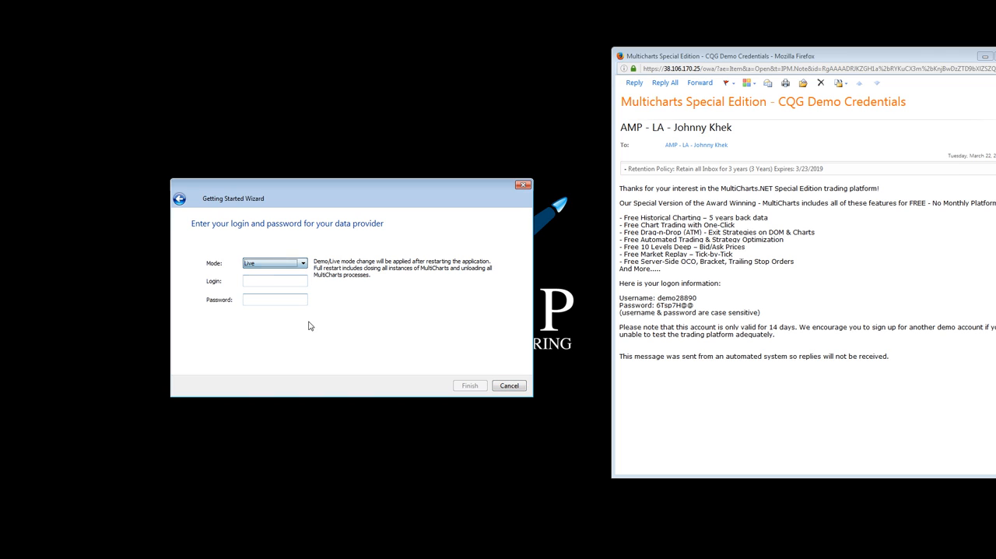
{"action": "left_click", "coordinate": [302, 263]}
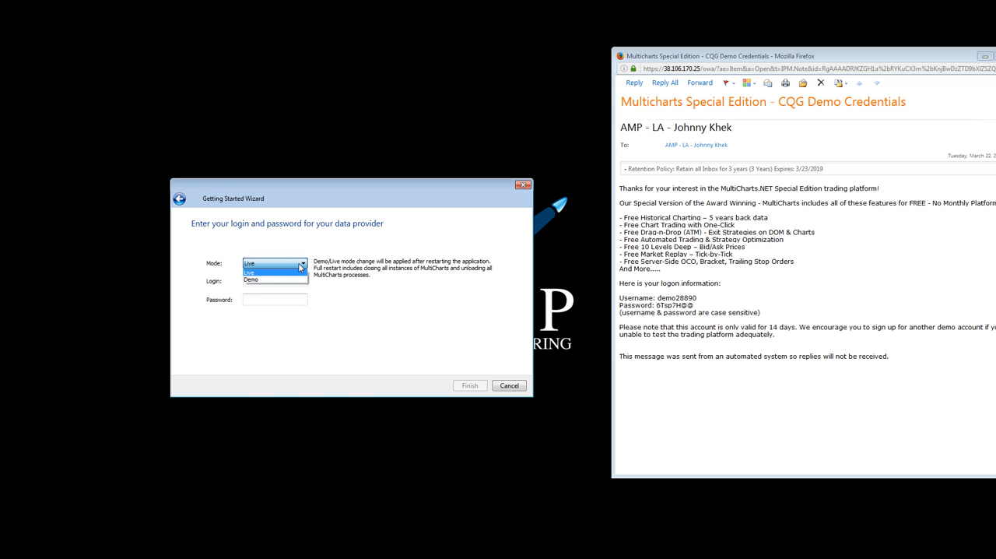
{"action": "left_click", "coordinate": [250, 279]}
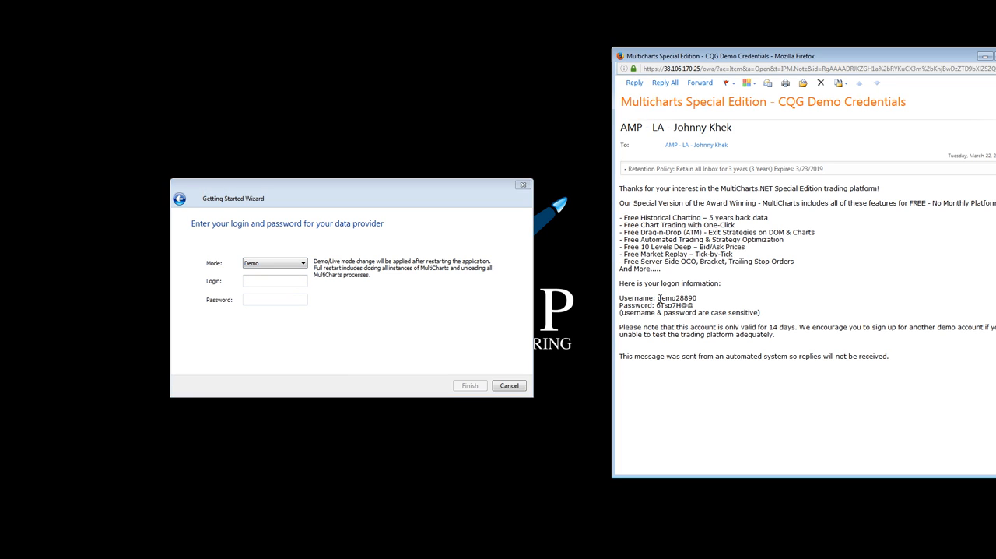
{"action": "double_click", "coordinate": [675, 297]}
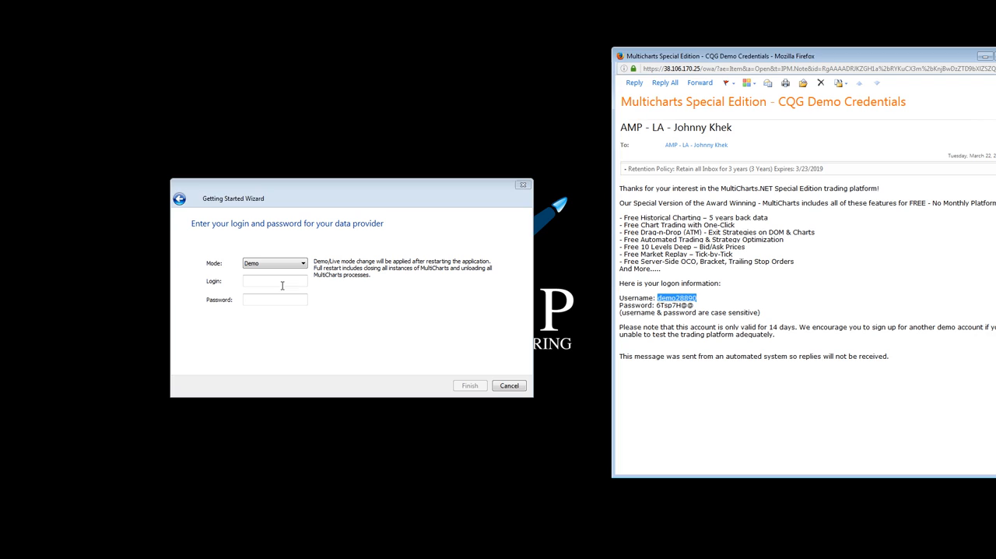
{"action": "type", "text": "demo28890"}
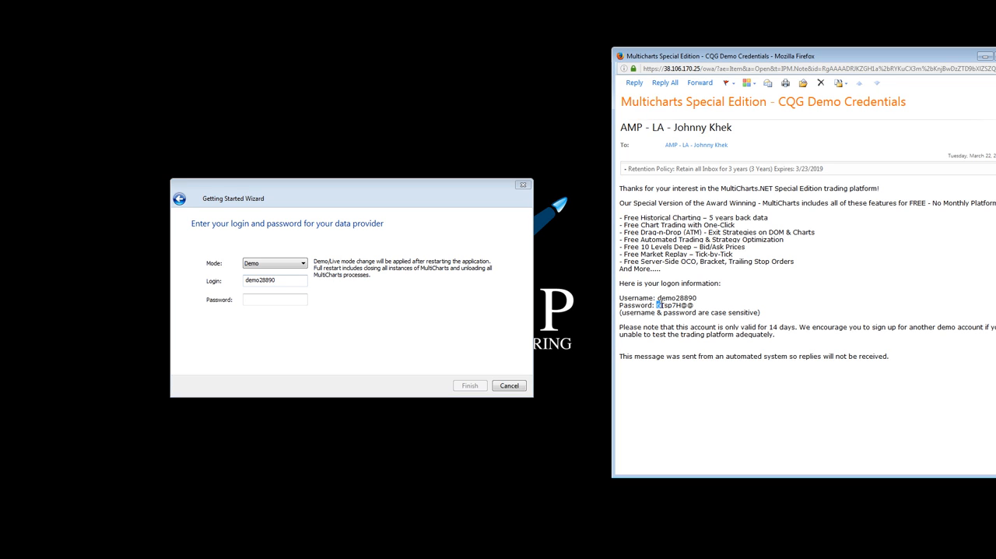
{"action": "double_click", "coordinate": [674, 305]}
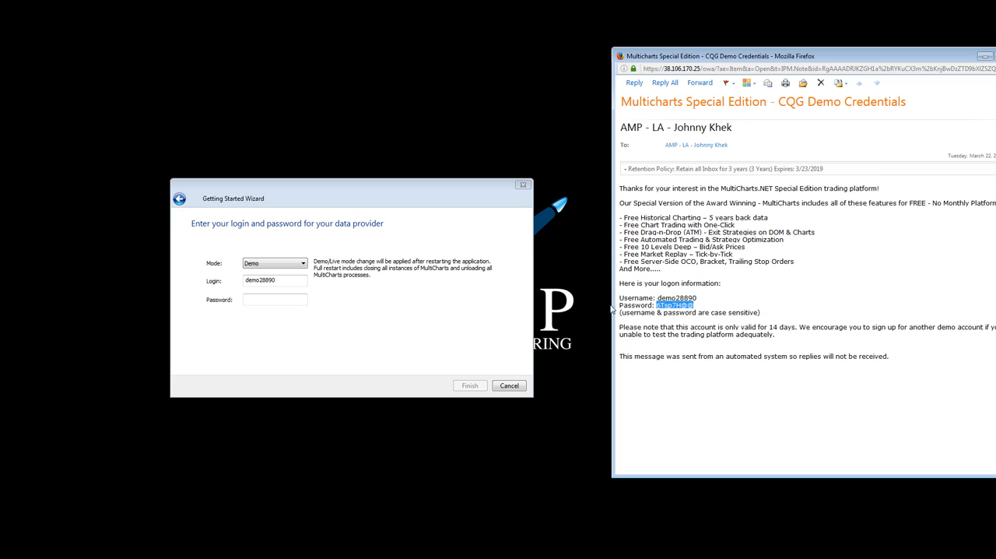
{"action": "left_click", "coordinate": [275, 300]}
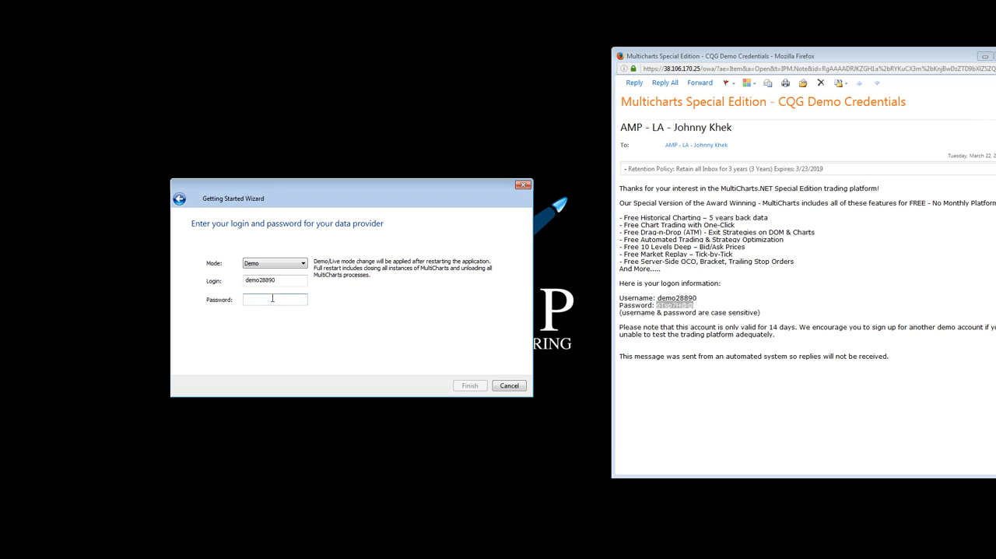
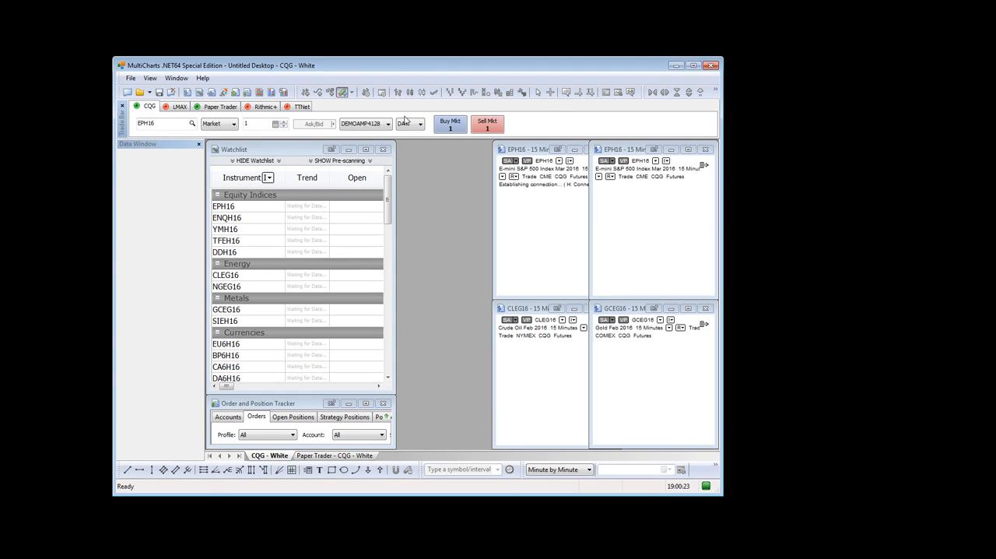
Maximize the MultiCharts .NET64 Special Edition window.
{"action": "left_click", "coordinate": [692, 65]}
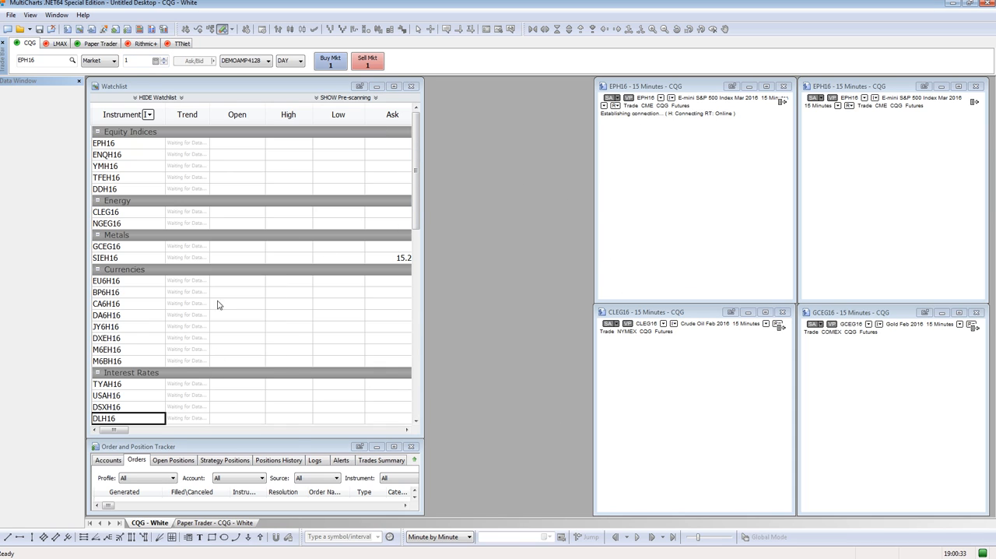
{"action": "mouse_move", "coordinate": [237, 320]}
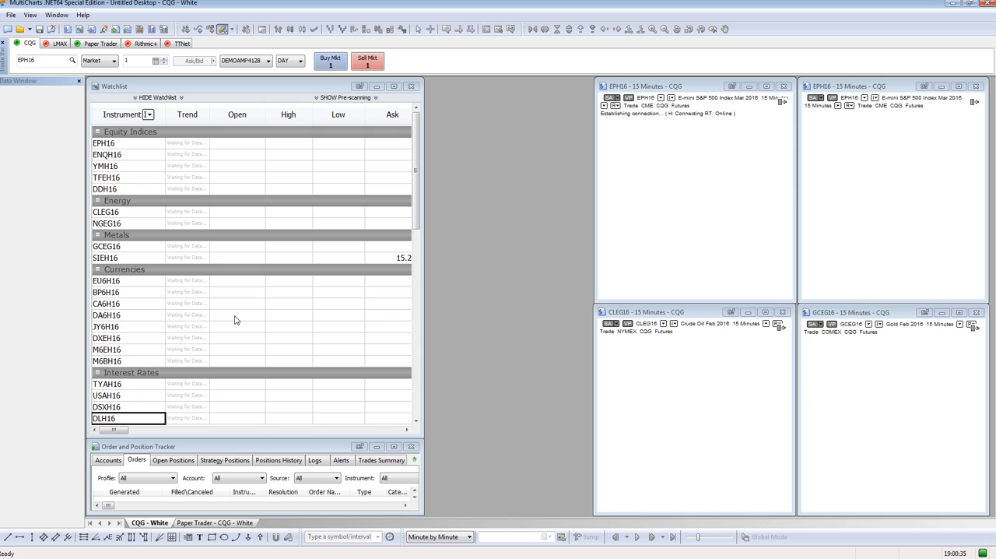
{"action": "mouse_move", "coordinate": [435, 297]}
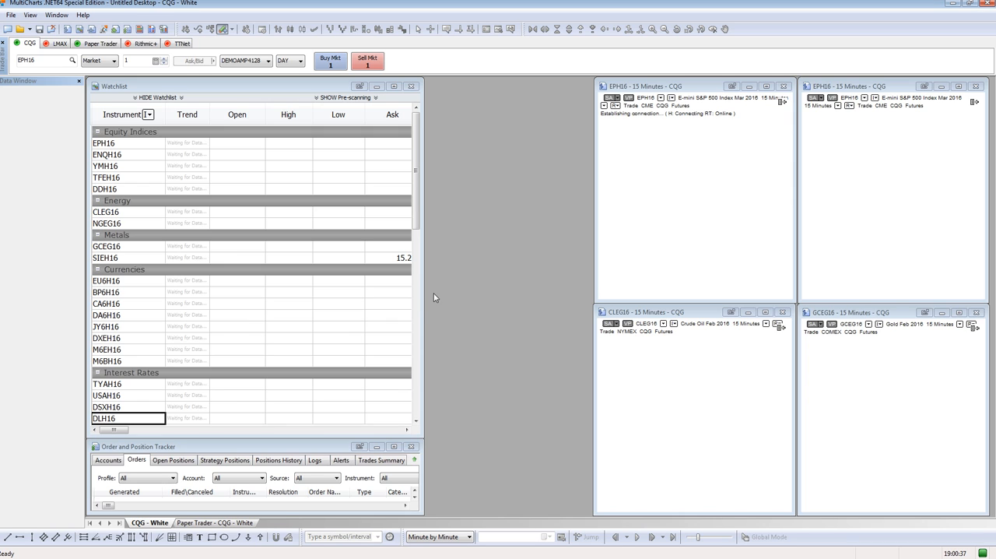
Drag the Watchlist's right edge outward until the Ask and Last columns appear.
{"action": "left_click_drag", "start_coordinate": [423, 285], "coordinate": [482, 284]}
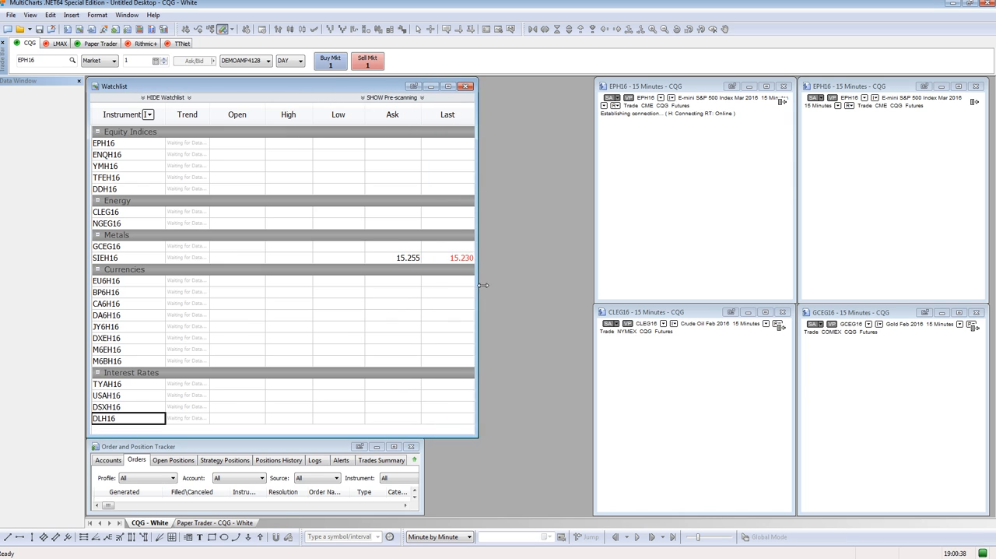
{"action": "left_click_drag", "start_coordinate": [479, 285], "coordinate": [543, 285]}
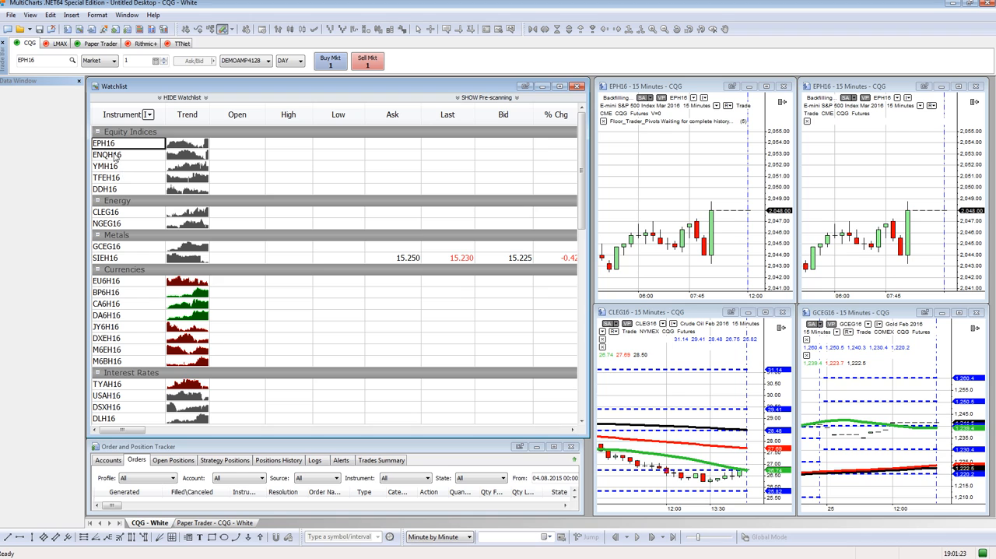
{"action": "mouse_move", "coordinate": [127, 318]}
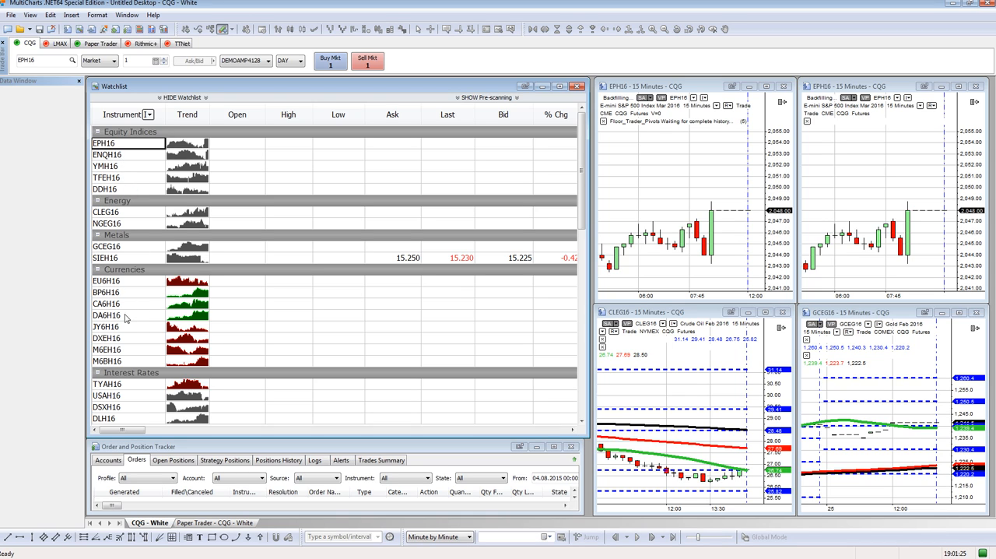
{"action": "mouse_move", "coordinate": [388, 289]}
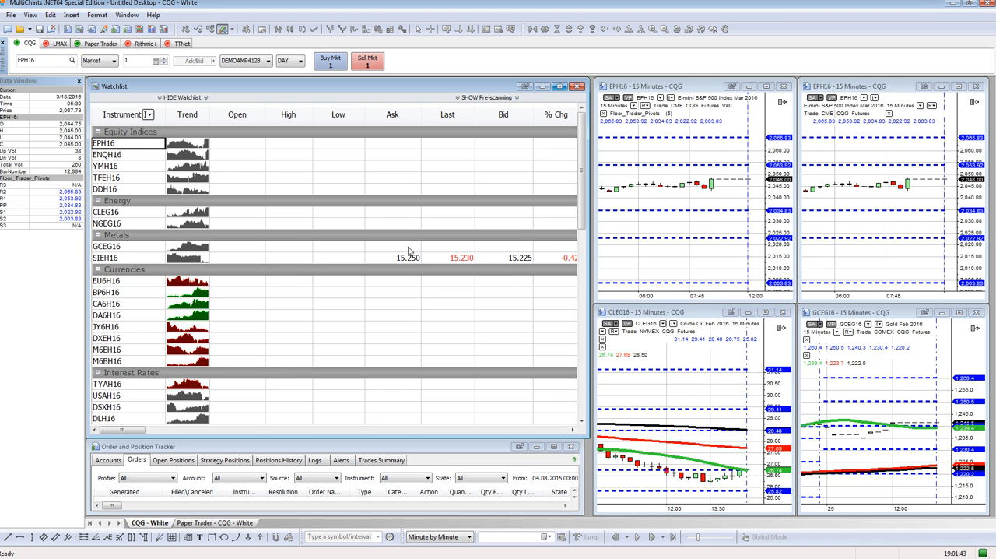
{"action": "mouse_move", "coordinate": [381, 211]}
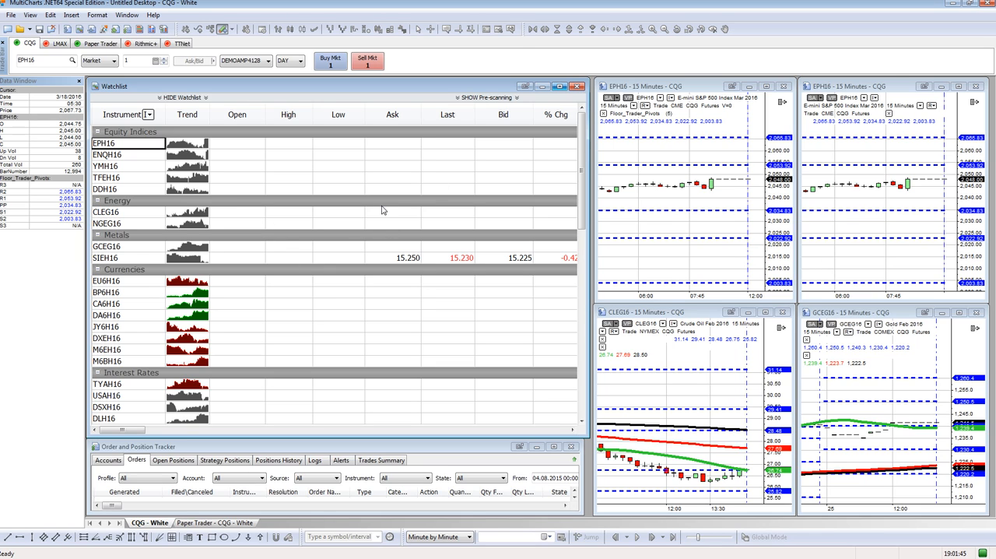